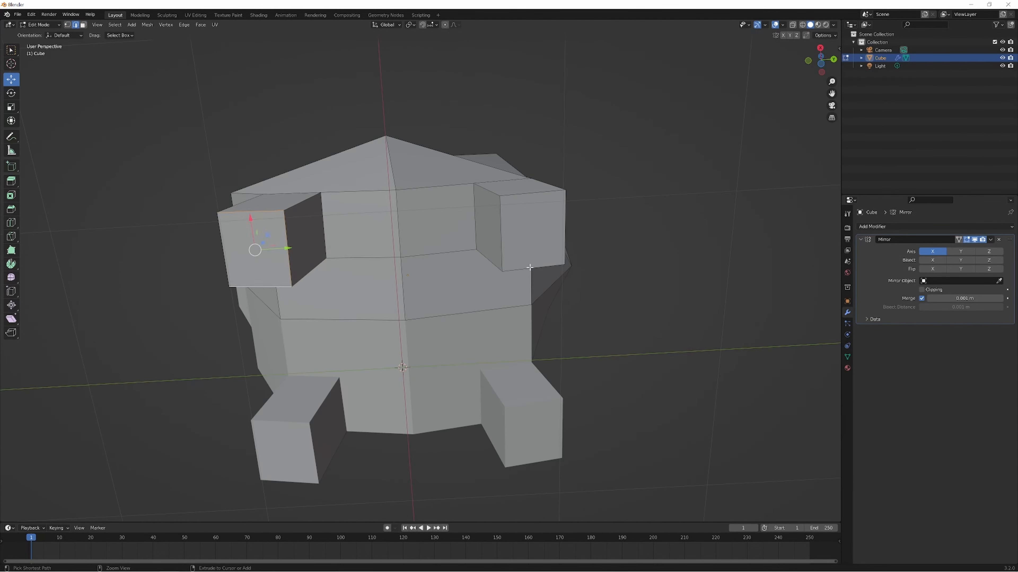
# Step: Scale the selected vertices to shape the dog's pointed ears, snout and eye sockets
pyautogui.press('s')
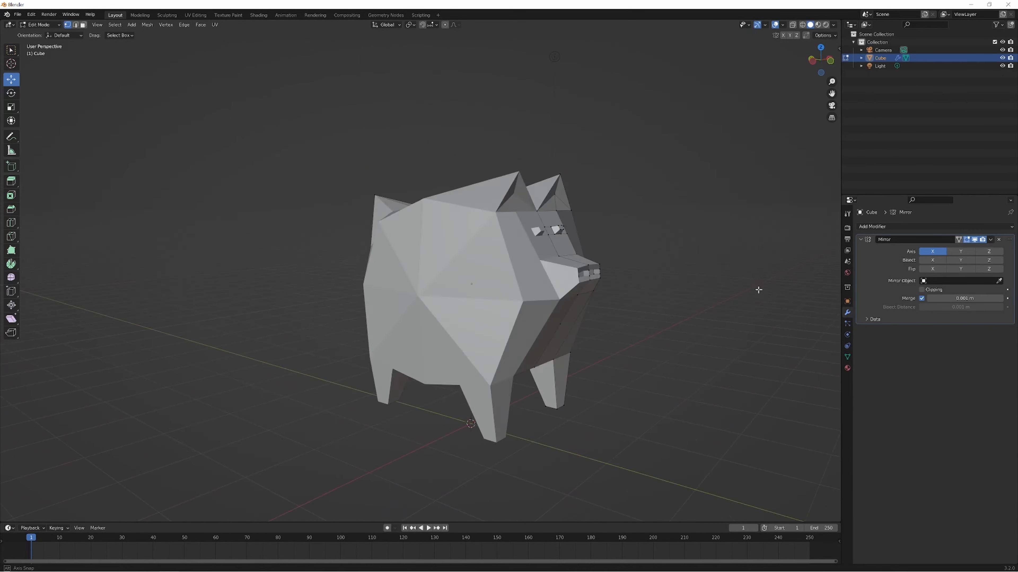
# Step: Leave Edit Mode and show the dog with its material nodes in the Shading workspace
pyautogui.click(965, 226)
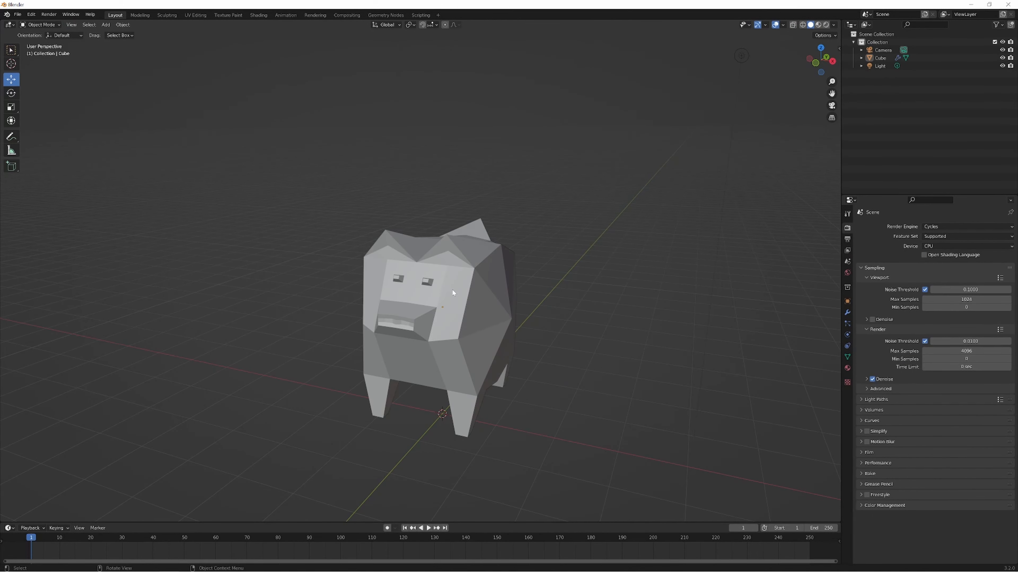
pyautogui.click(258, 15)
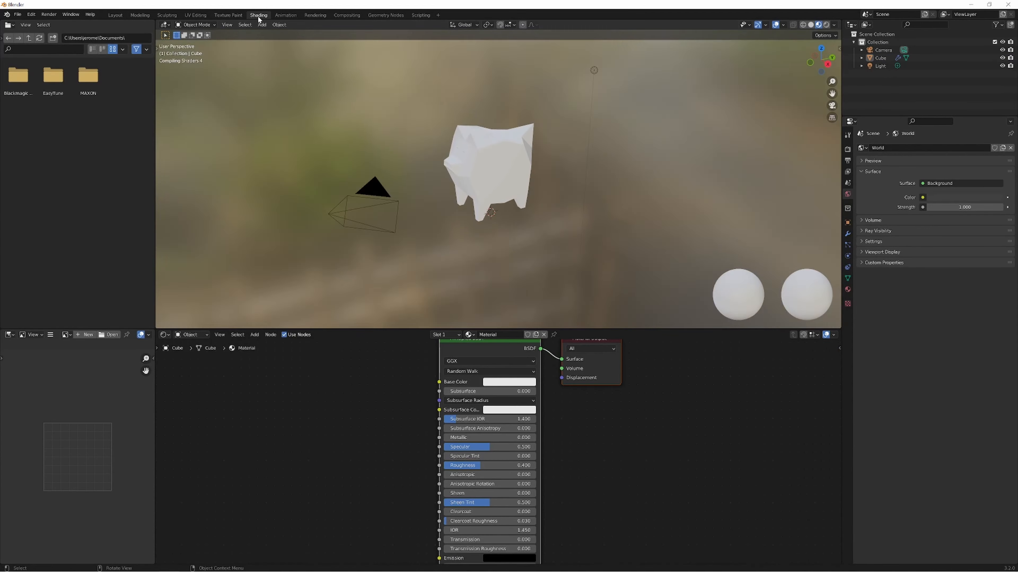